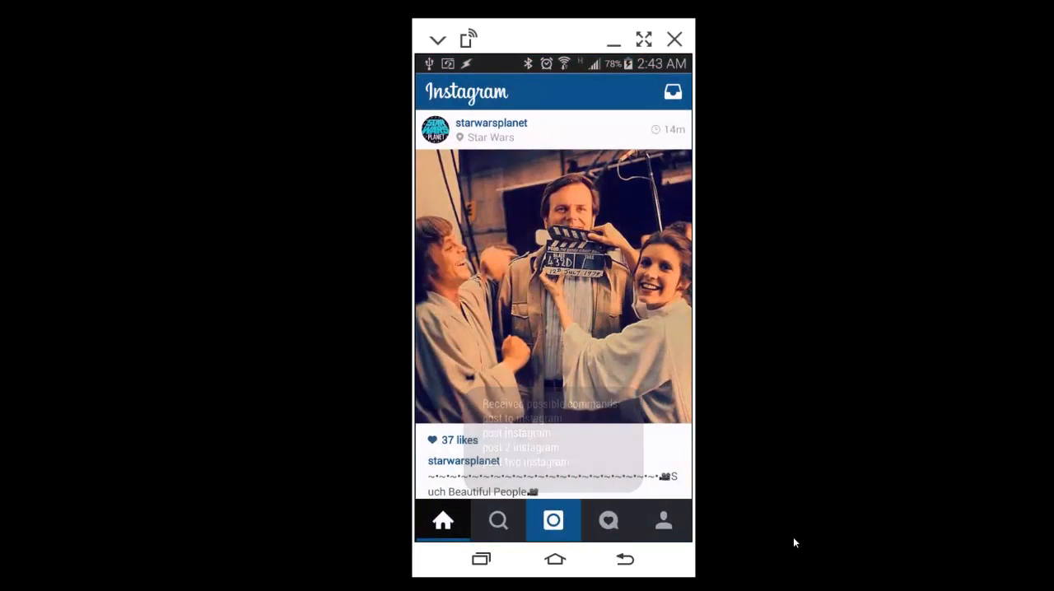
# Open the Instagram camera by voice and capture a photo so it reaches the Edit screen with filters.
pyautogui.click(553, 520)
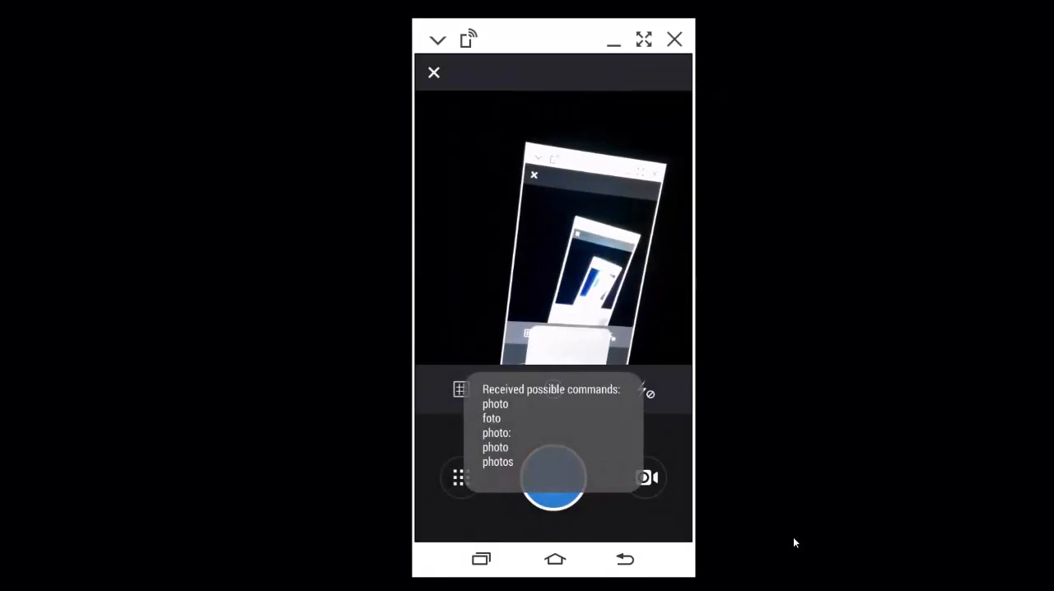
pyautogui.click(553, 477)
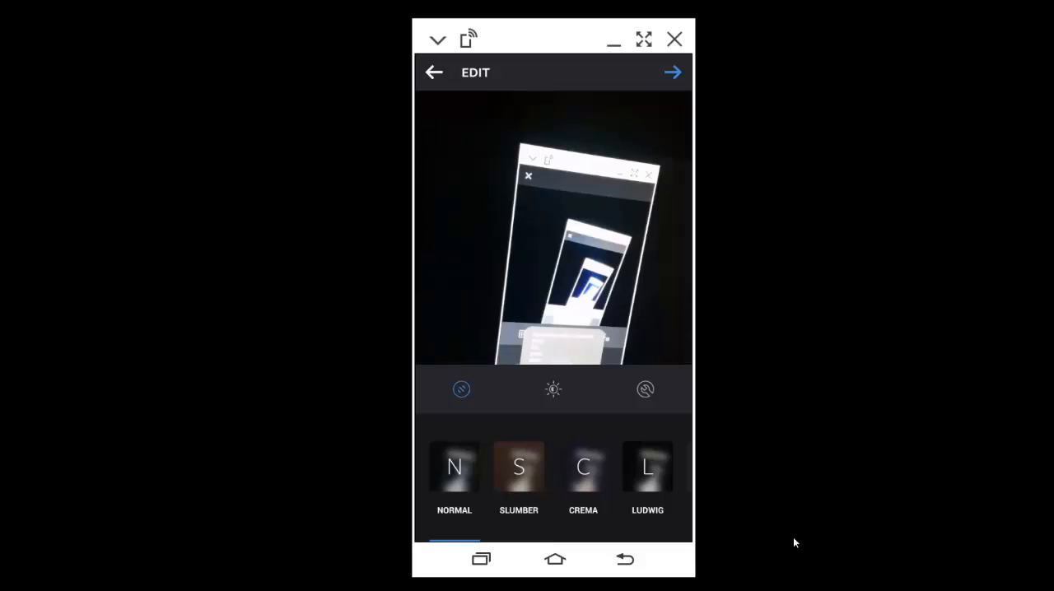
pyautogui.moveTo(422, 99)
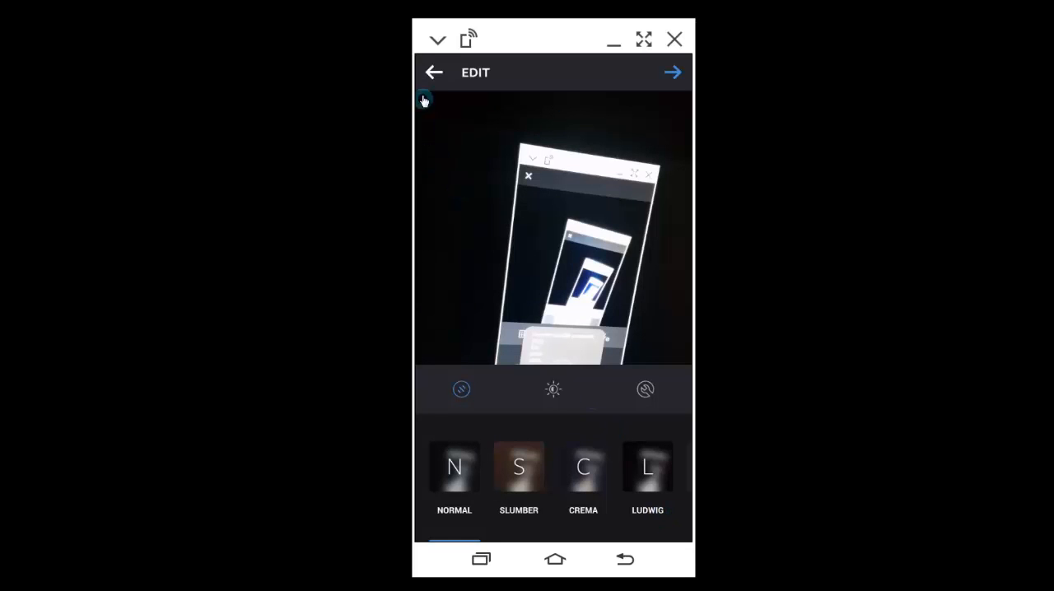
# Discard the captured photo and close the camera back to the feed.
pyautogui.click(435, 73)
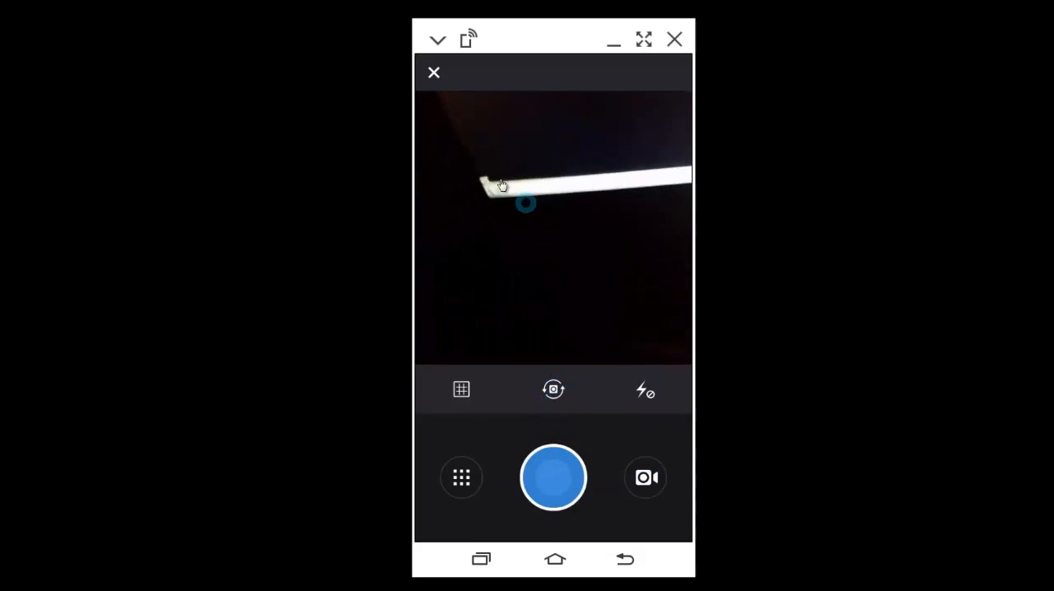
pyautogui.click(435, 72)
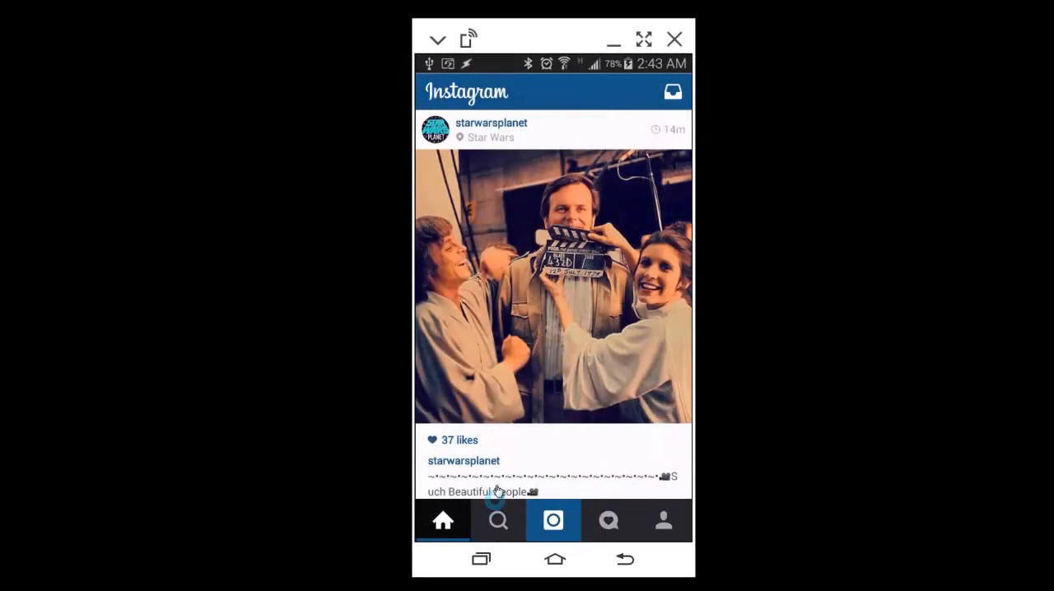
# Go to the phone home screen via Recents and reopen Instagram on its home feed.
pyautogui.click(481, 560)
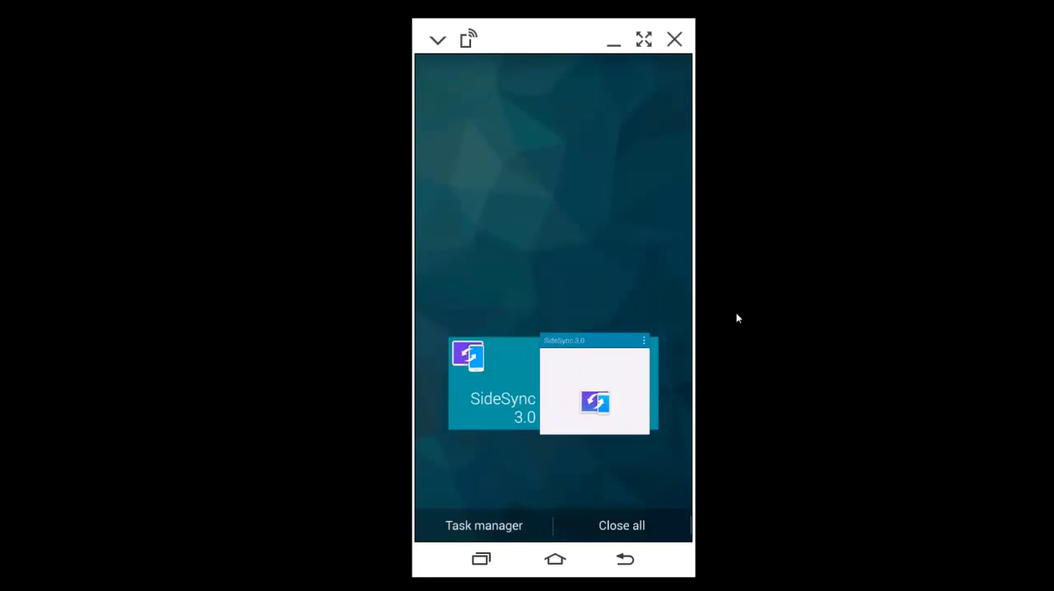
pyautogui.click(554, 561)
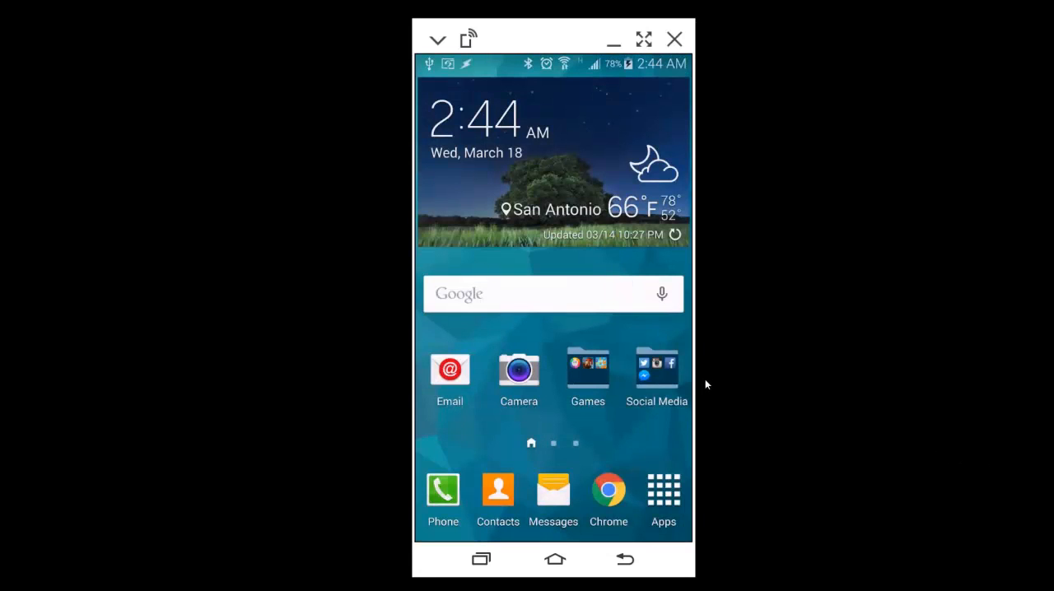
pyautogui.click(553, 560)
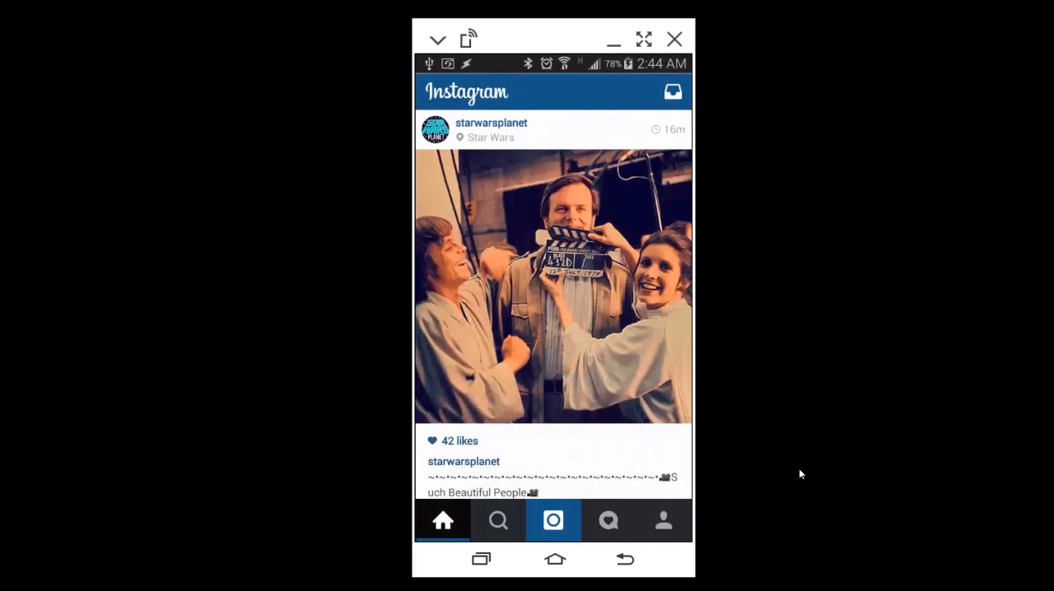
pyautogui.click(553, 521)
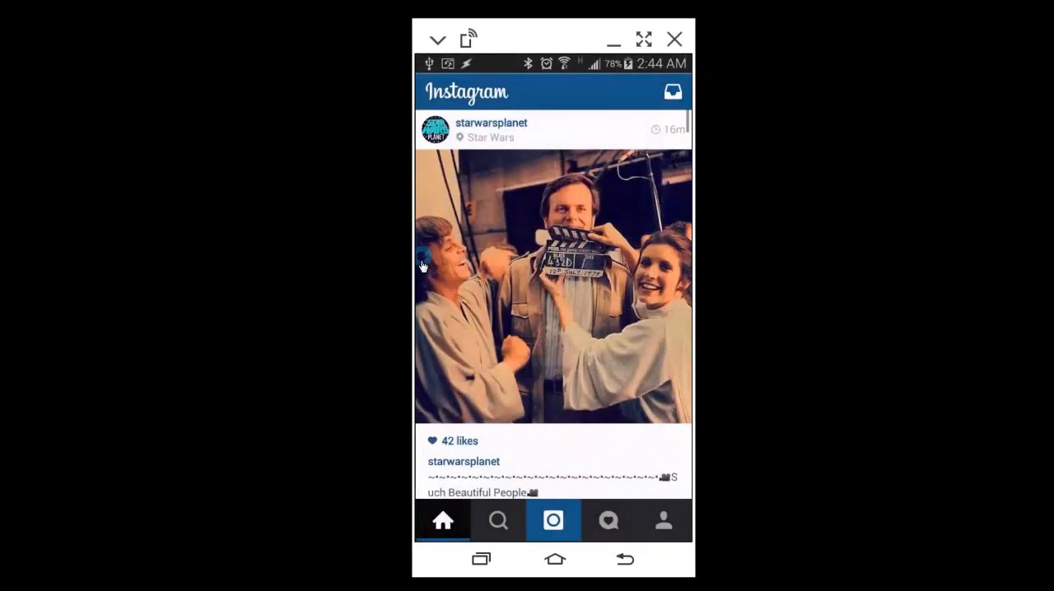
pyautogui.moveTo(481, 560)
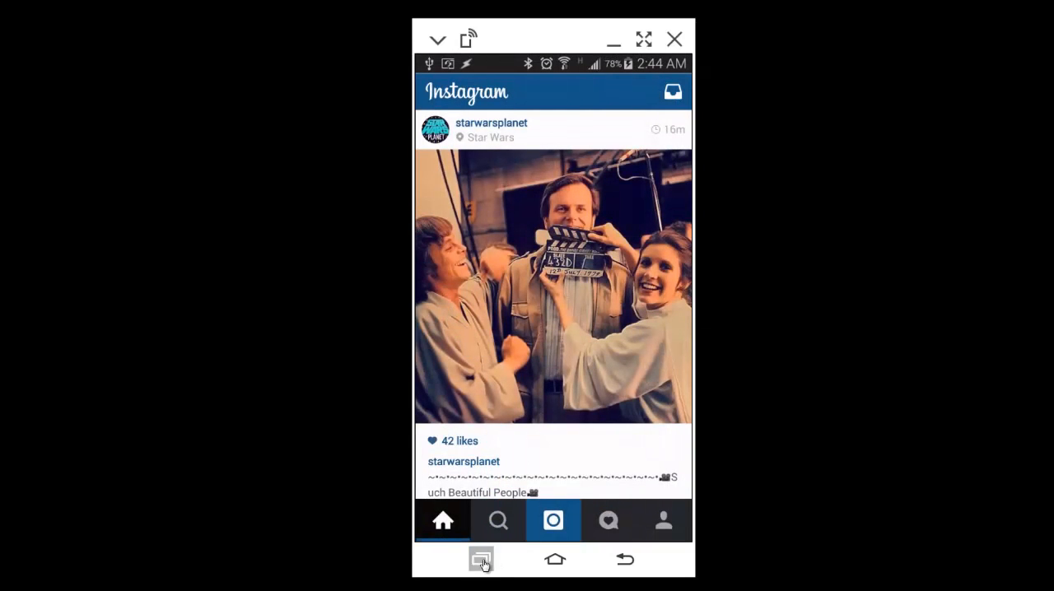
# Return home via Recents and launch Tasker on the Post To Instagram profile's AutoVoice trigger.
pyautogui.click(481, 560)
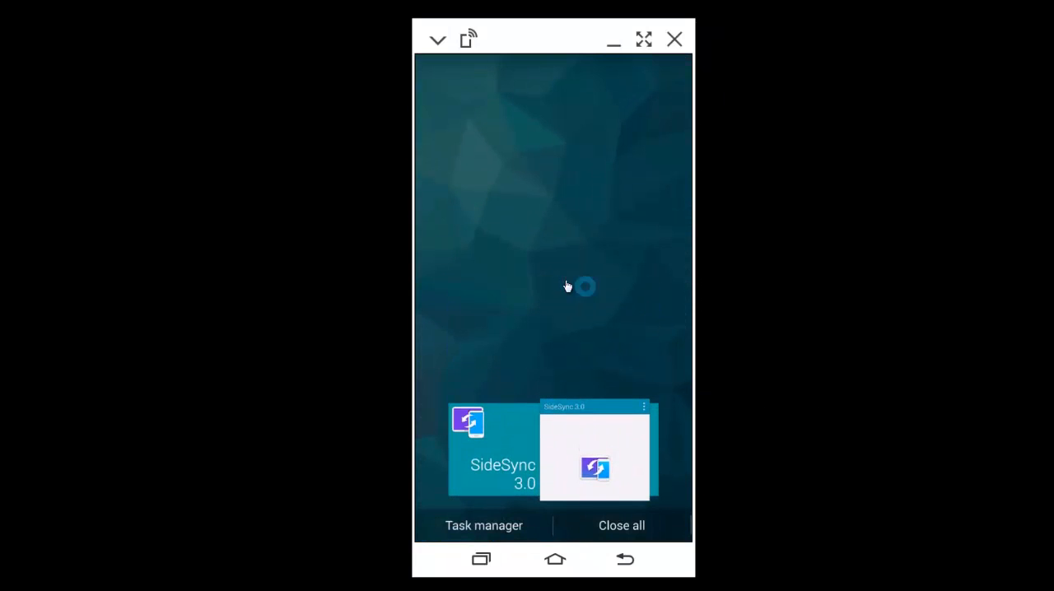
pyautogui.click(554, 560)
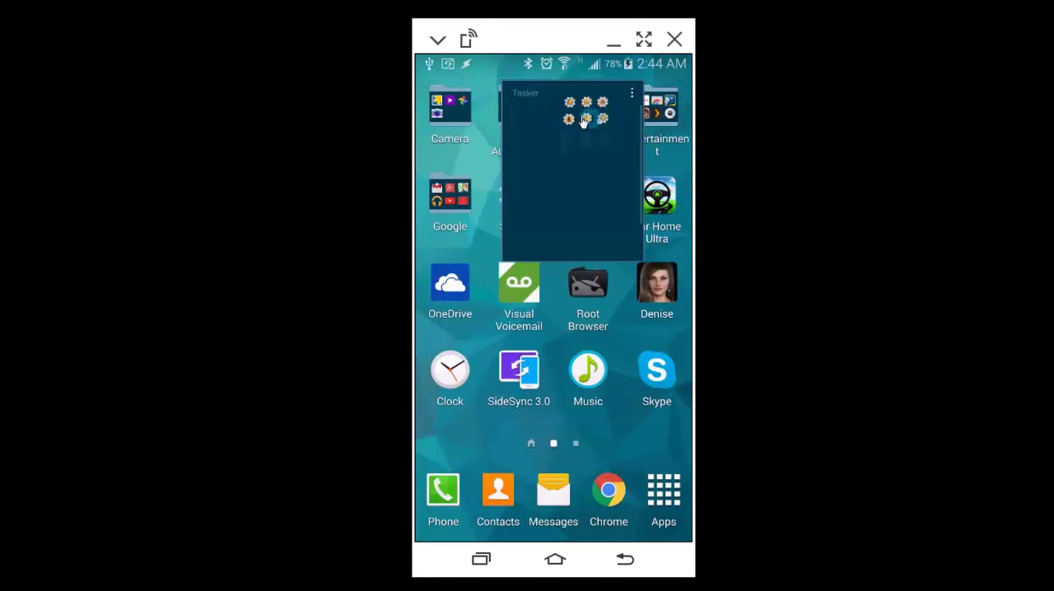
pyautogui.click(585, 107)
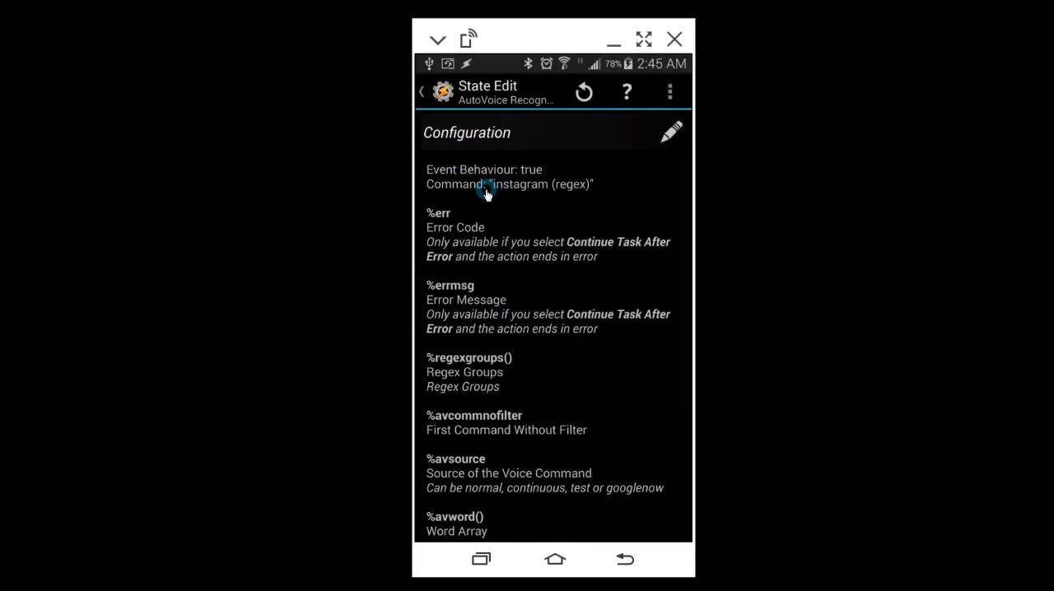
pyautogui.moveTo(488, 173)
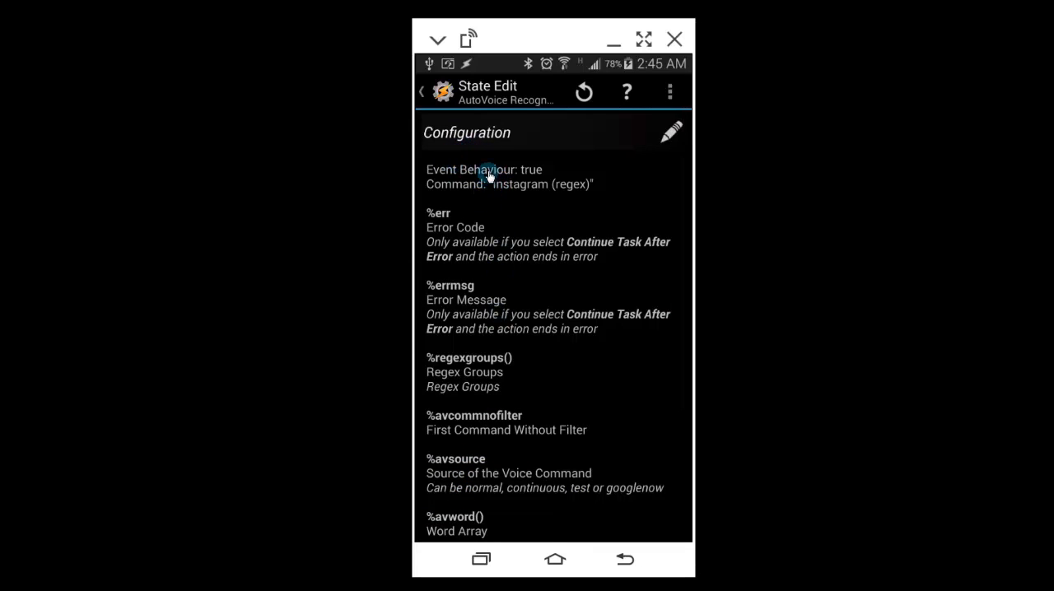
pyautogui.moveTo(497, 185)
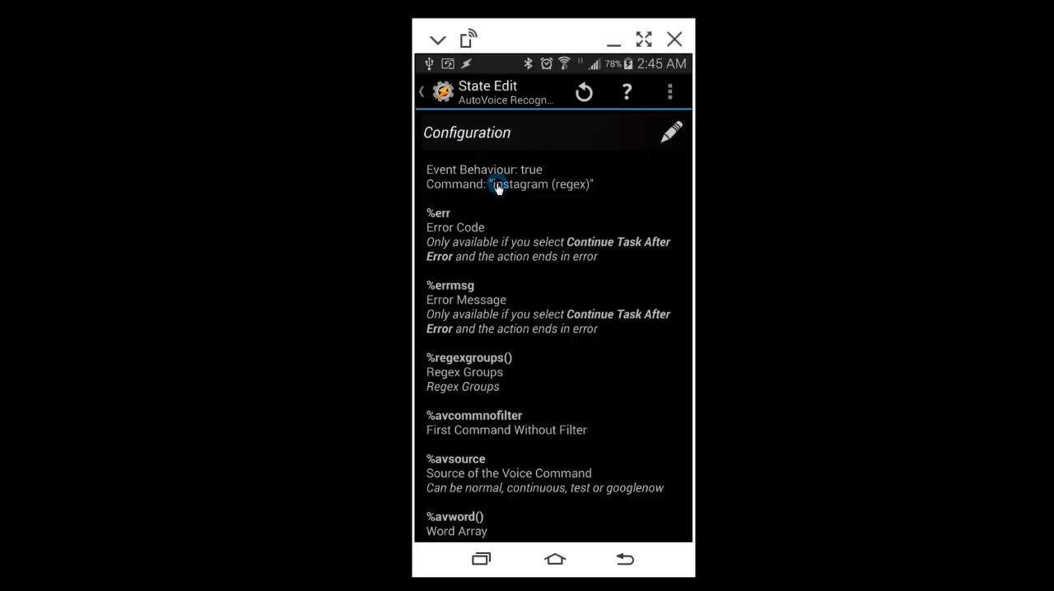
pyautogui.moveTo(463, 183)
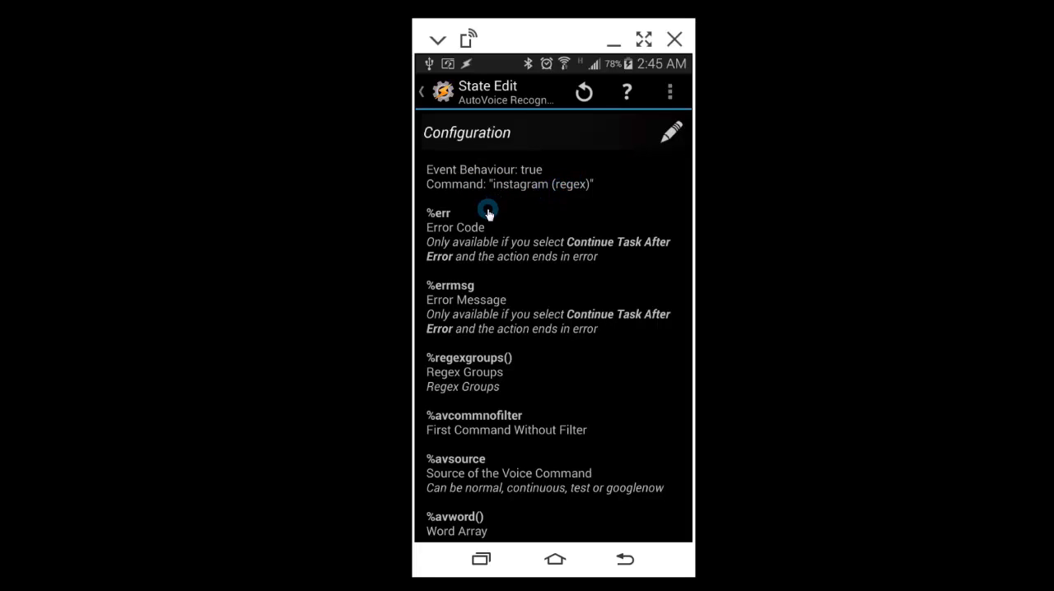
pyautogui.moveTo(552, 156)
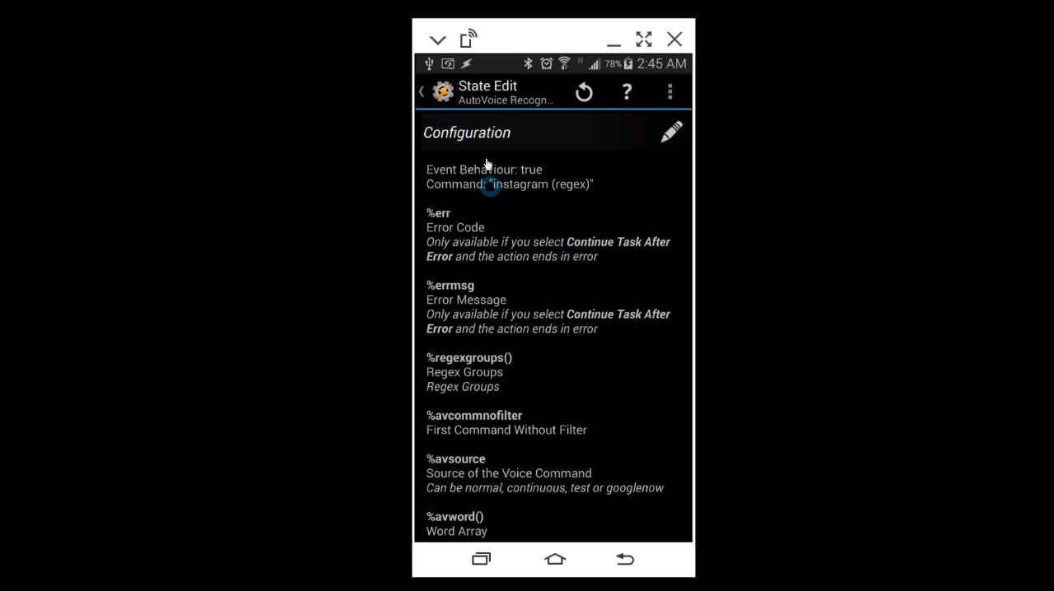
# Go back to the Profiles list and open the Instagram task under Post To Instagram.
pyautogui.click(625, 560)
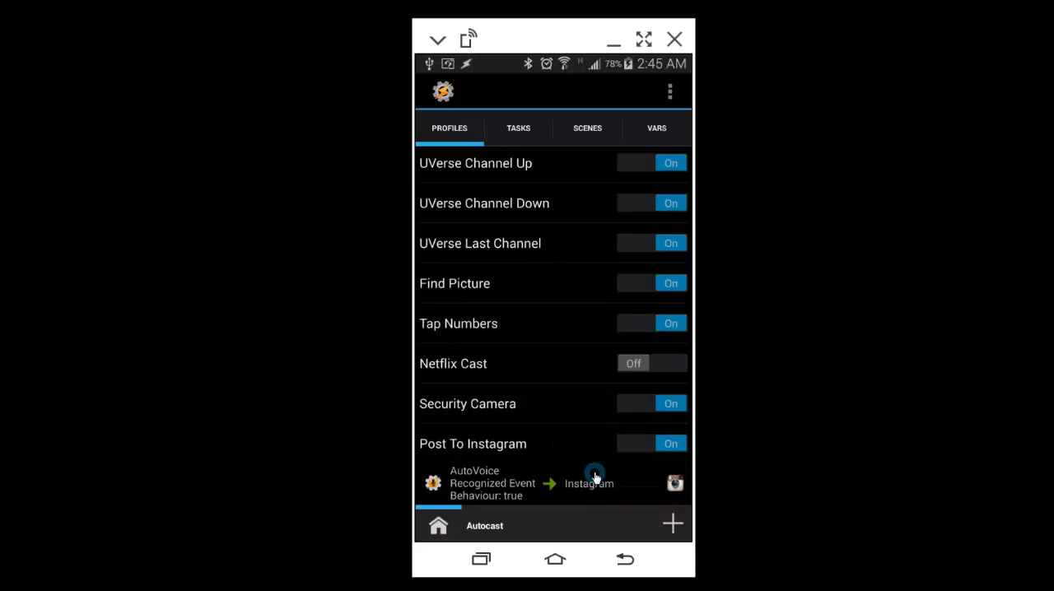
pyautogui.click(590, 484)
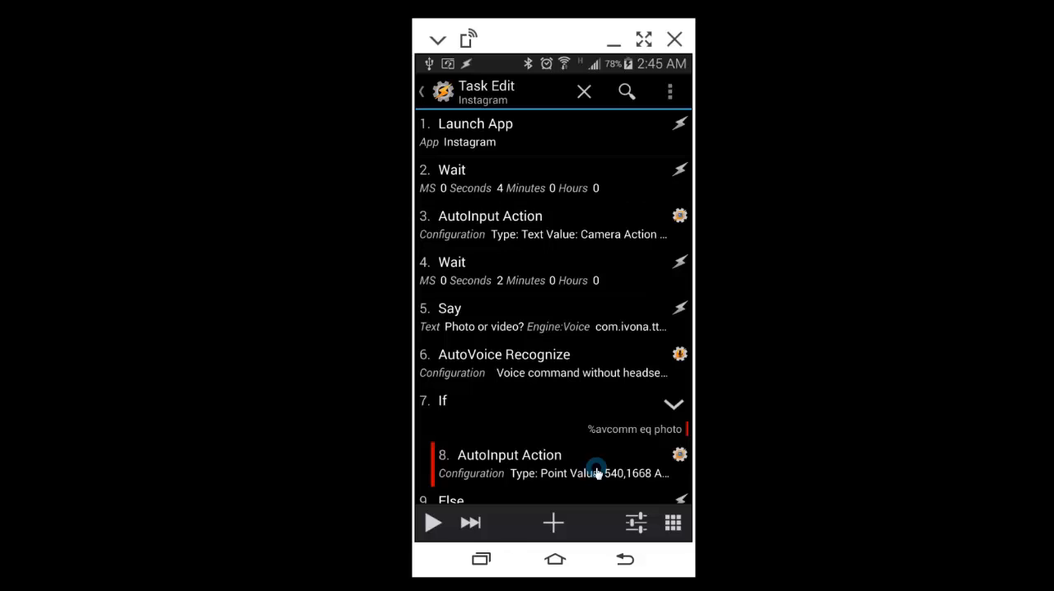
pyautogui.moveTo(521, 152)
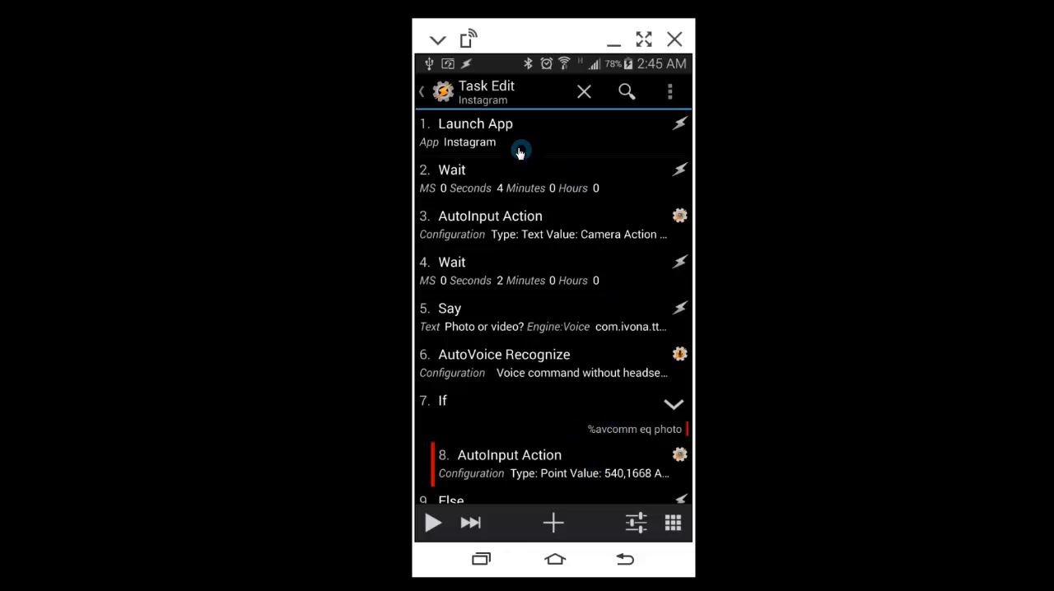
pyautogui.moveTo(547, 180)
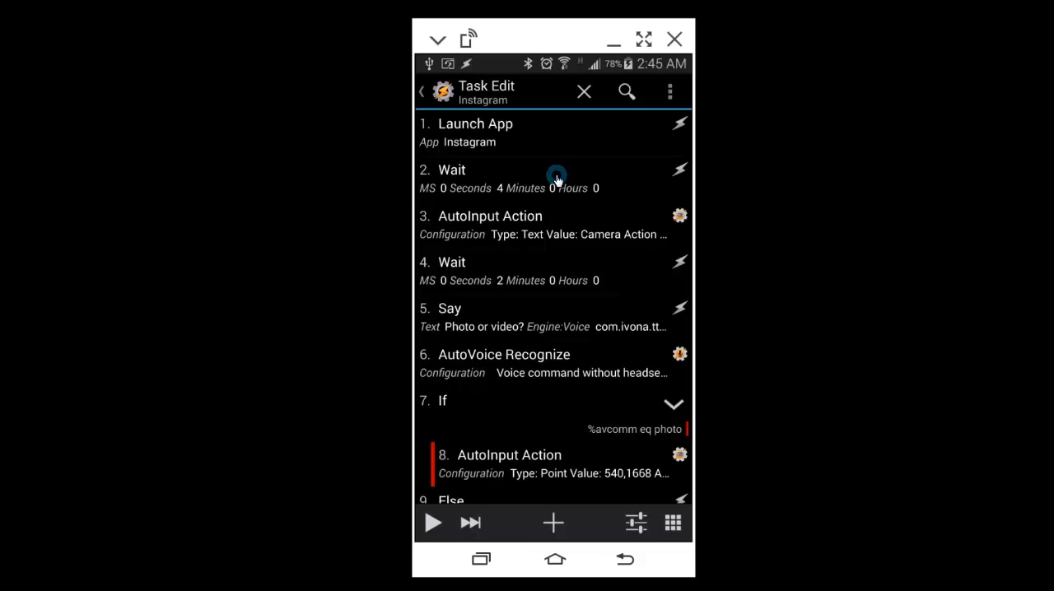
pyautogui.moveTo(507, 222)
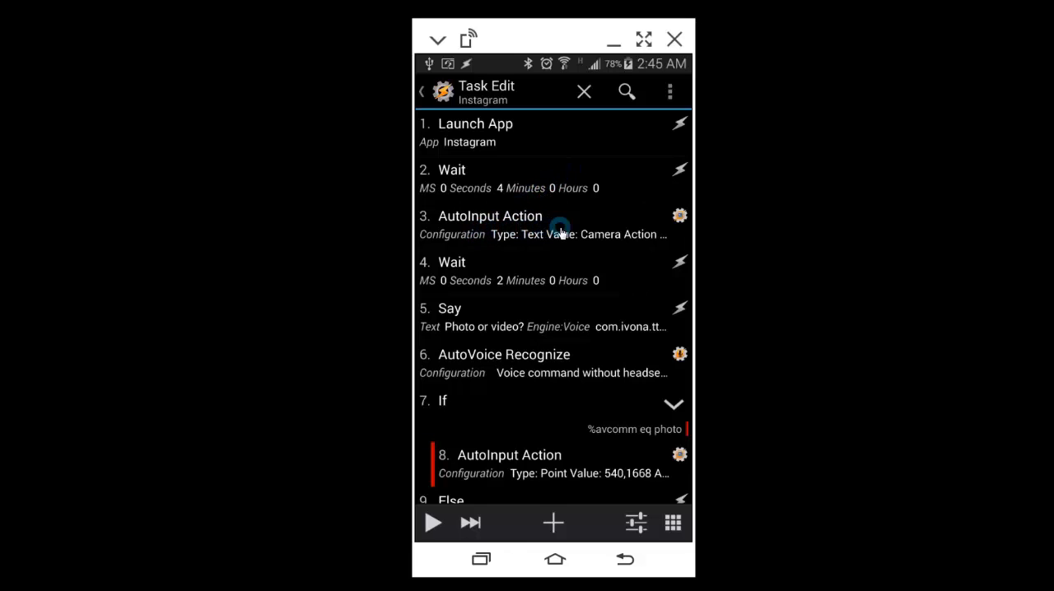
pyautogui.moveTo(504, 547)
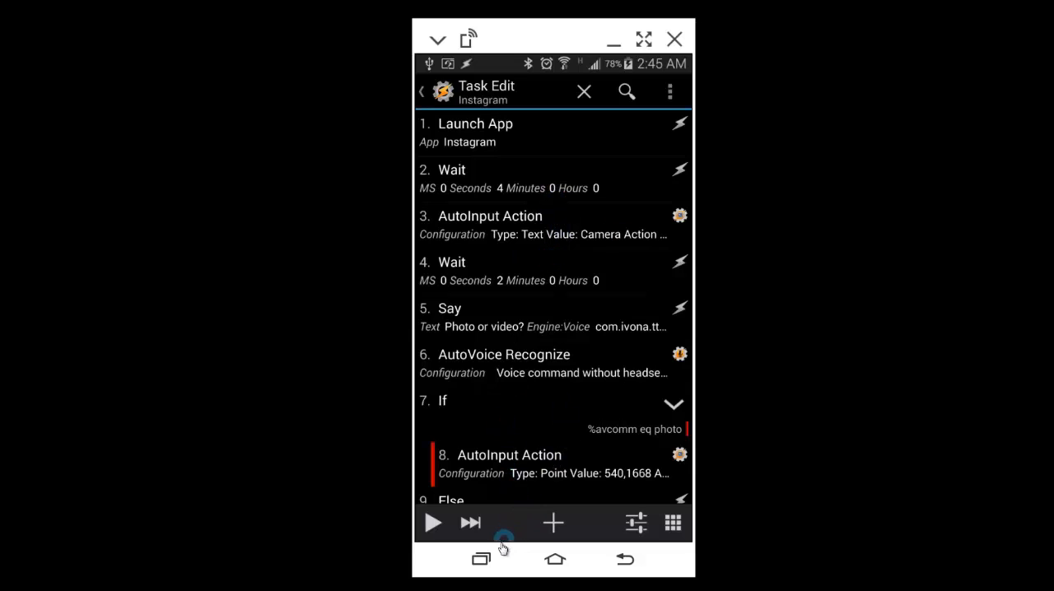
# Go home via Recents, launch Instagram from the Social Media folder and open its camera.
pyautogui.click(481, 560)
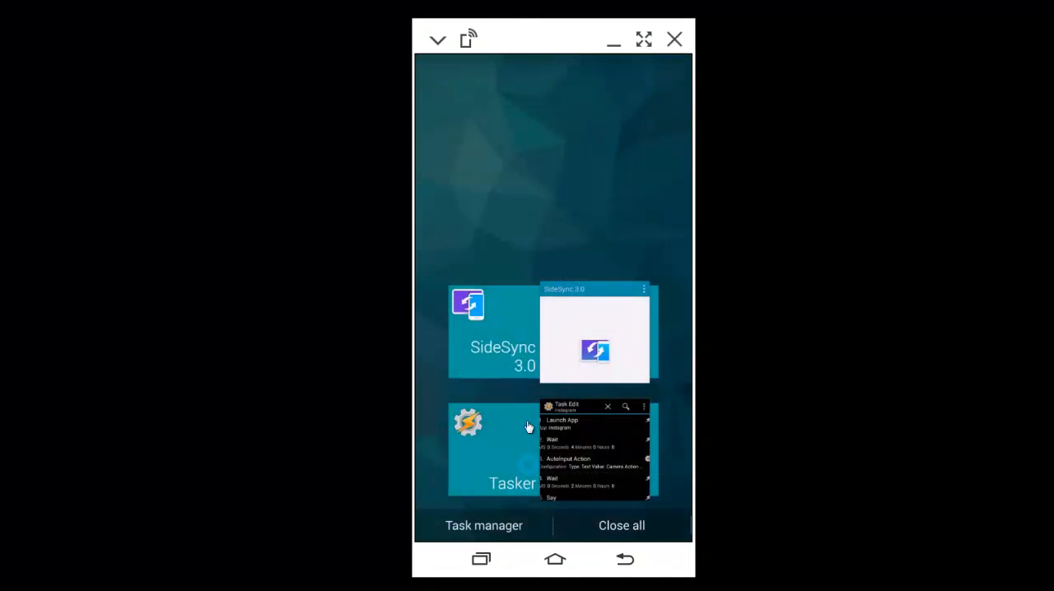
pyautogui.click(555, 560)
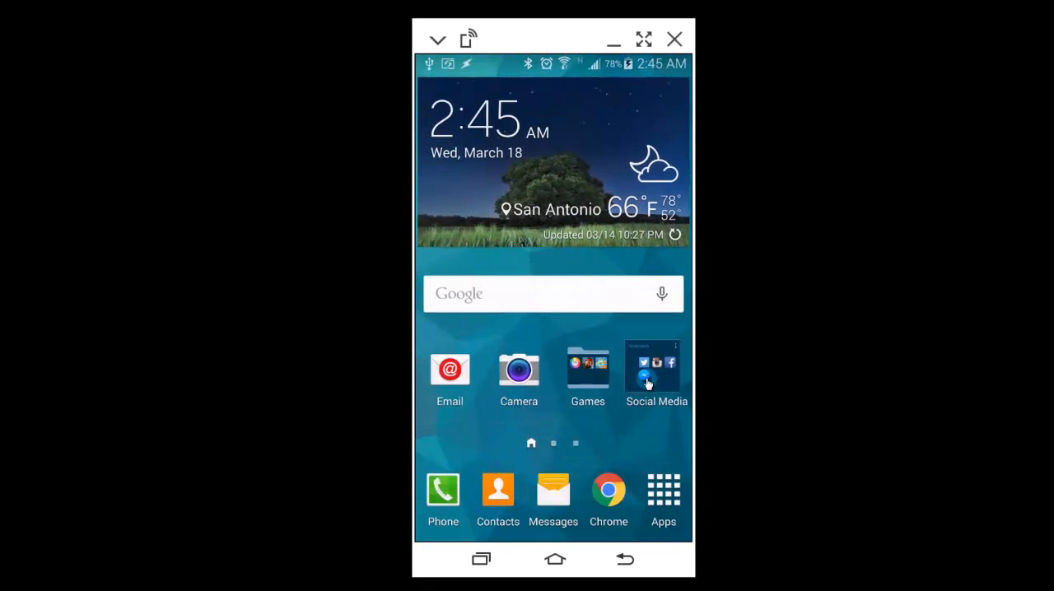
pyautogui.click(656, 366)
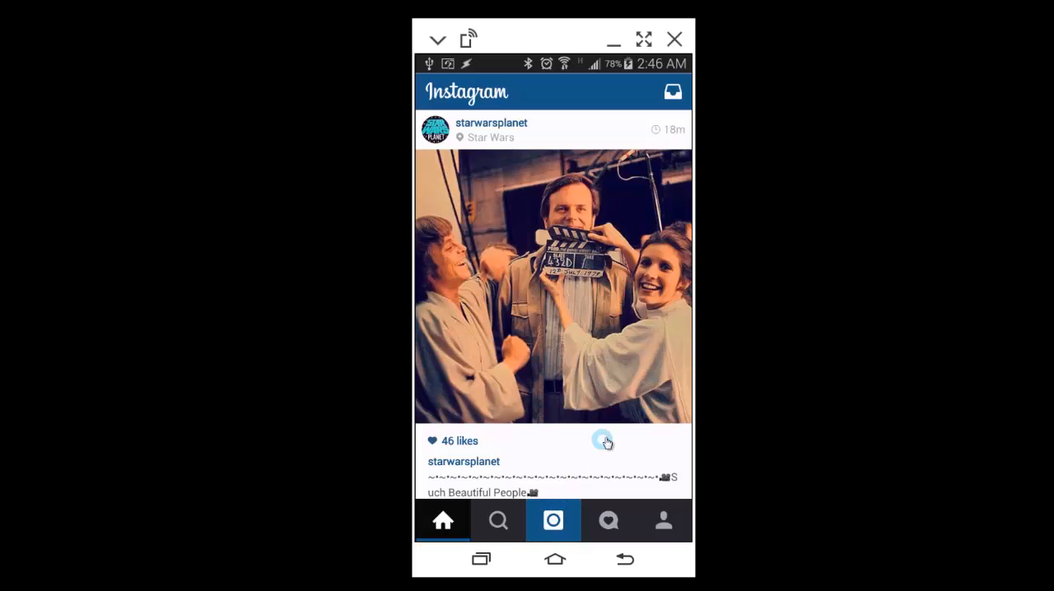
pyautogui.click(554, 521)
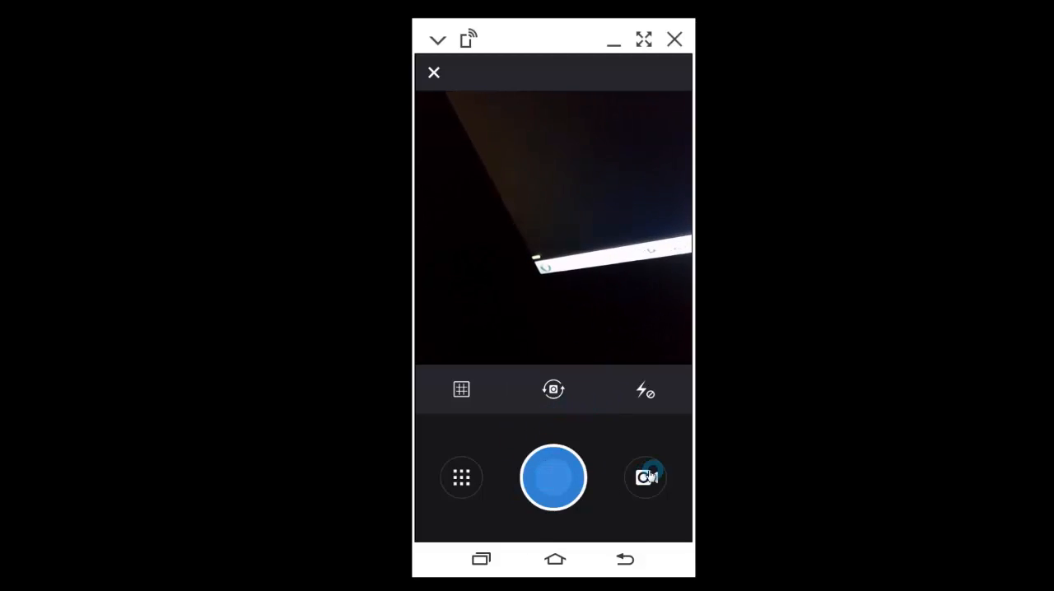
# Switch back to Tasker's Instagram task through Recents.
pyautogui.click(481, 560)
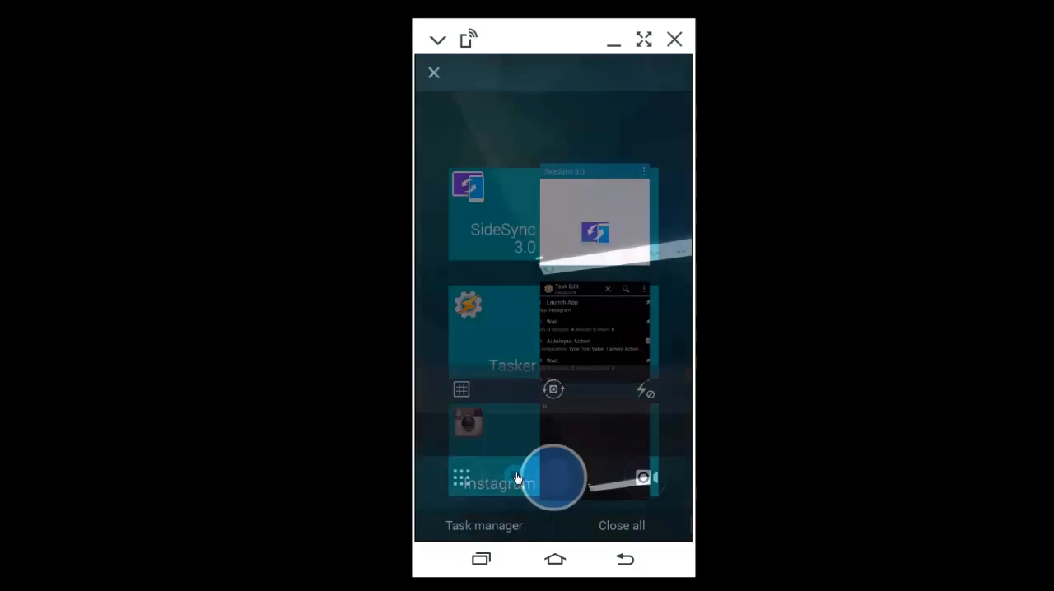
pyautogui.click(593, 330)
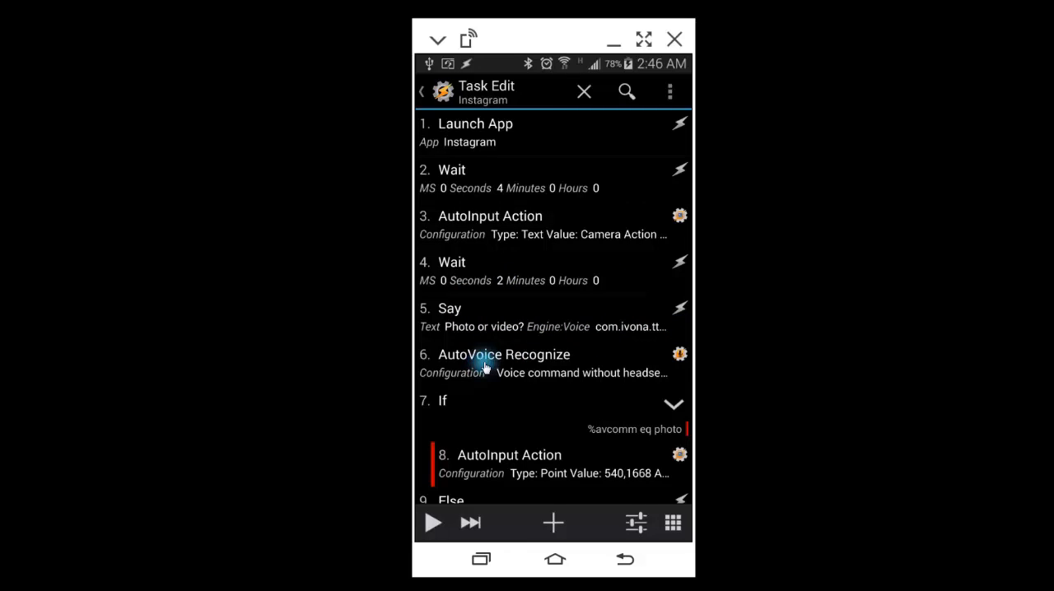
pyautogui.click(504, 363)
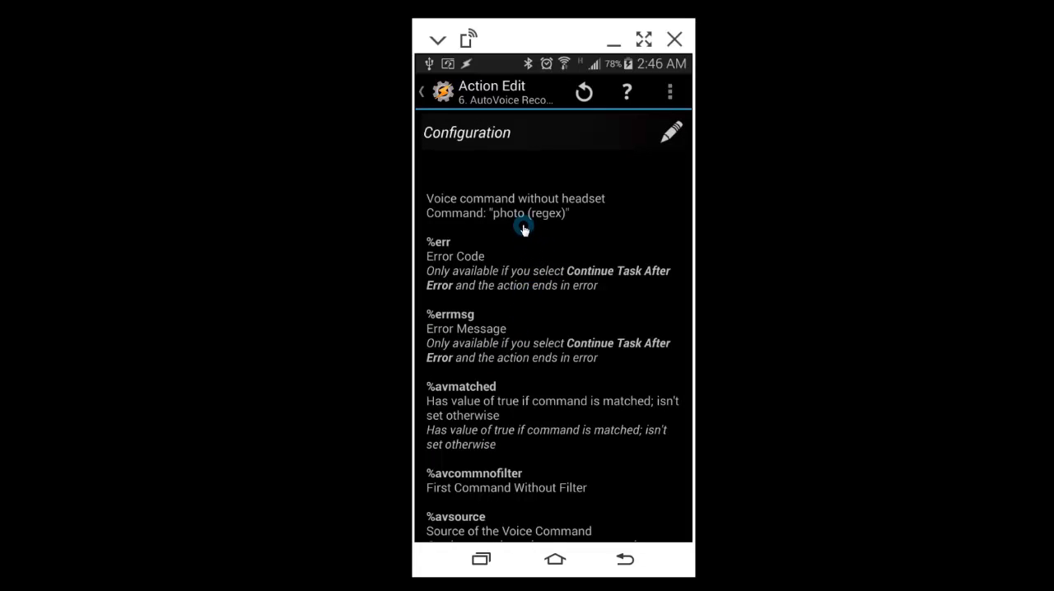
pyautogui.moveTo(498, 102)
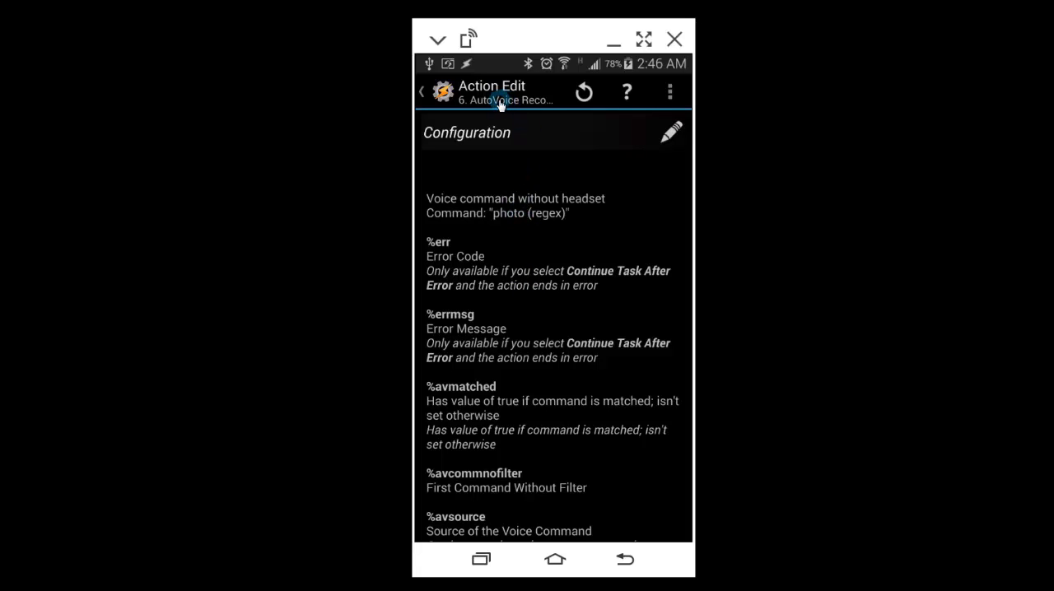
pyautogui.moveTo(503, 207)
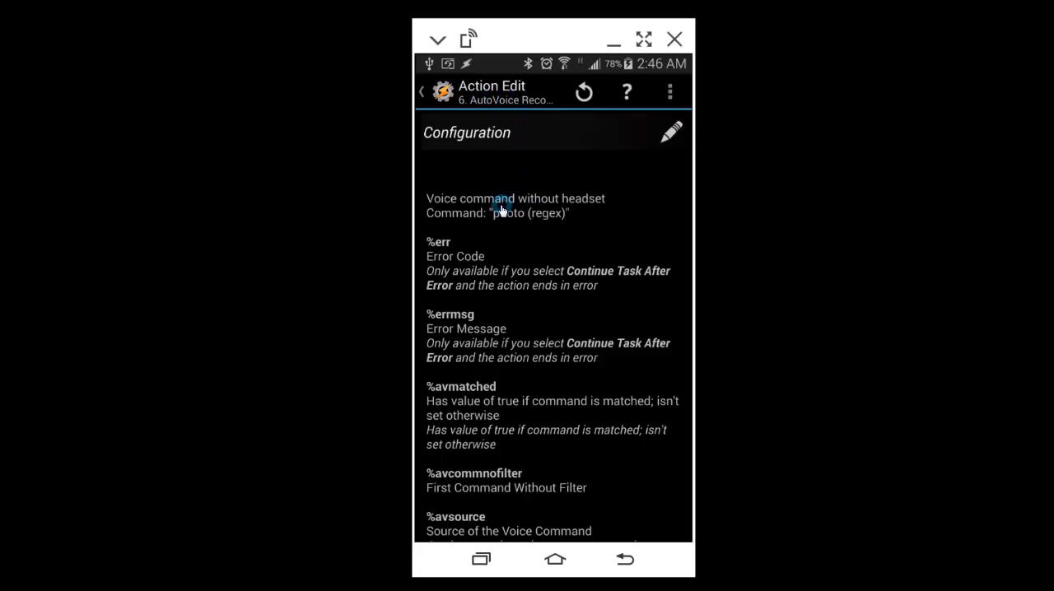
pyautogui.moveTo(557, 216)
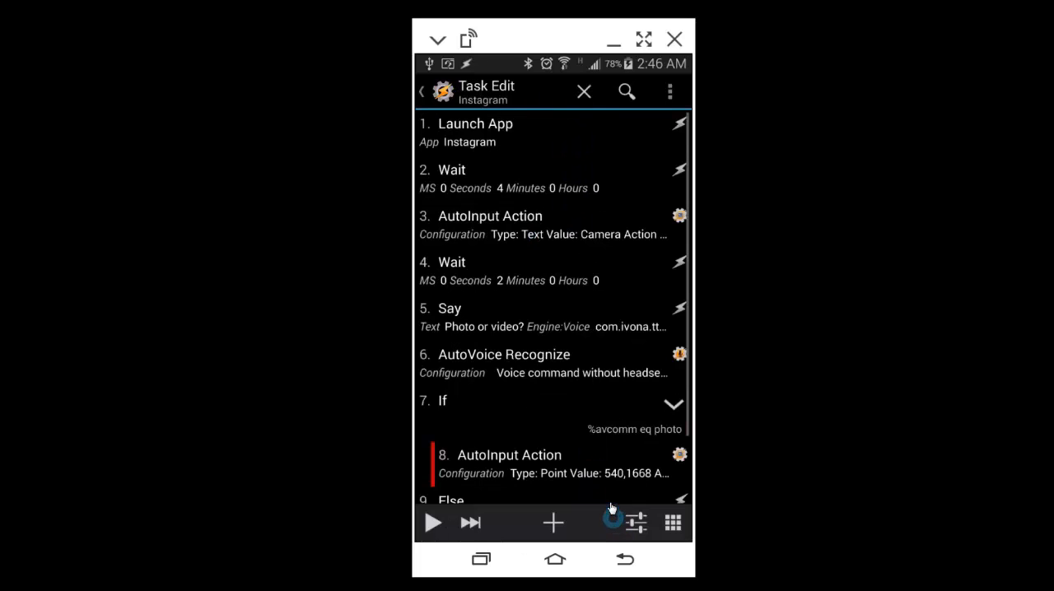
pyautogui.moveTo(543, 365)
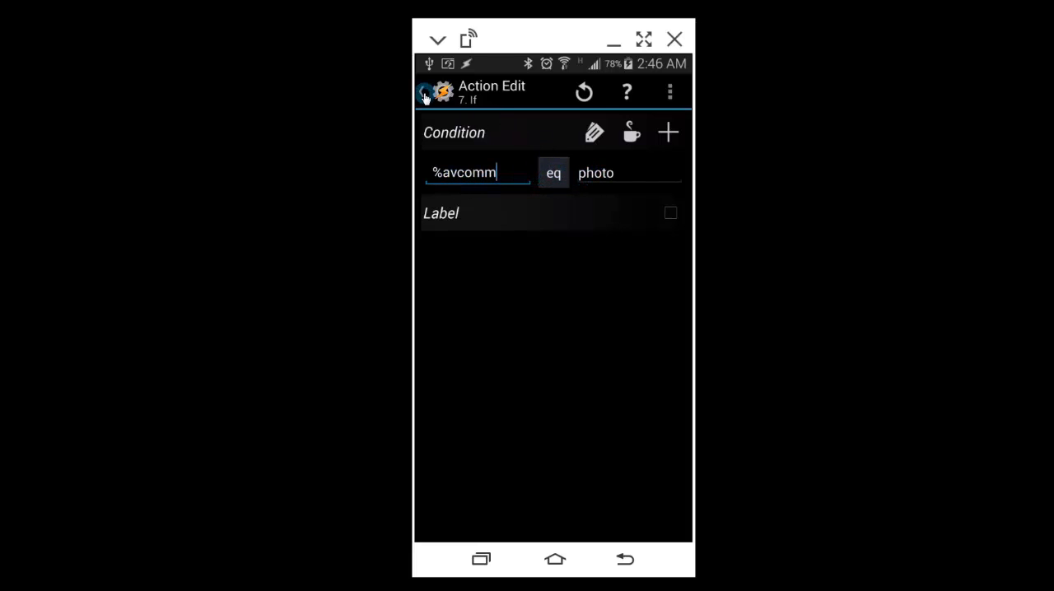
pyautogui.click(425, 93)
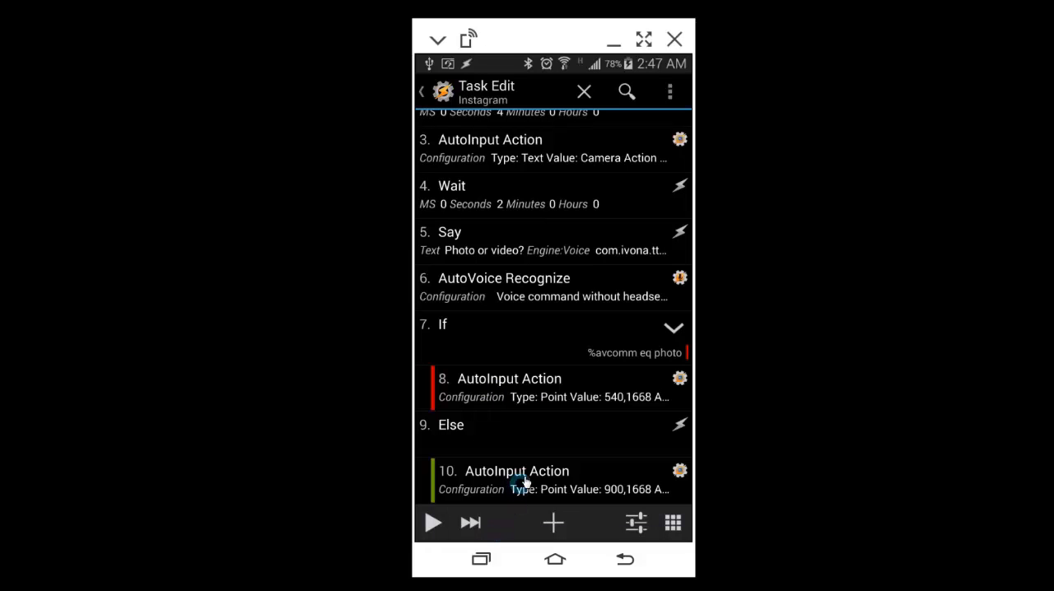
pyautogui.click(481, 560)
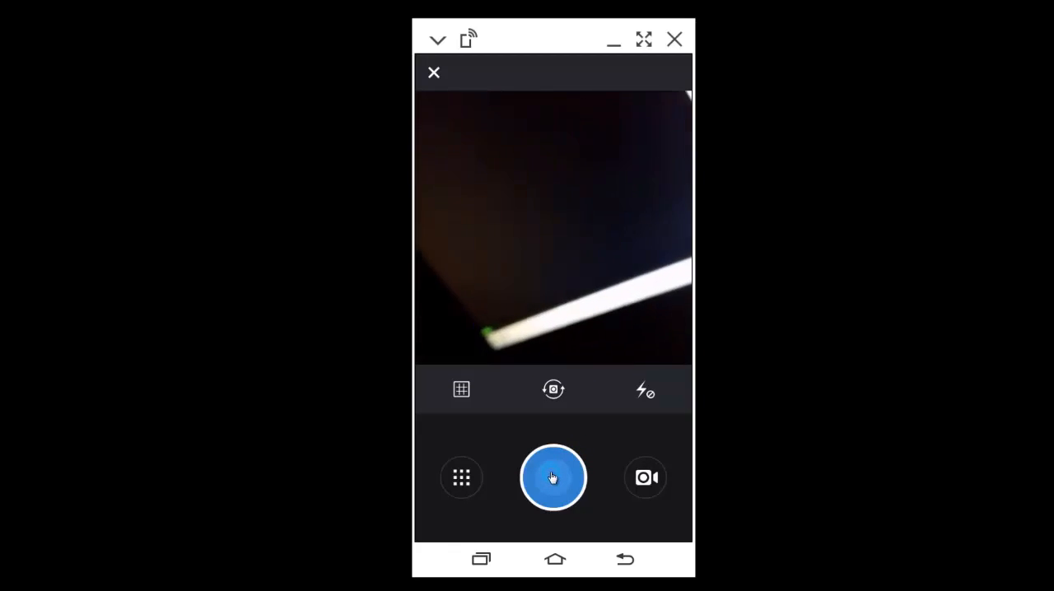
pyautogui.click(553, 477)
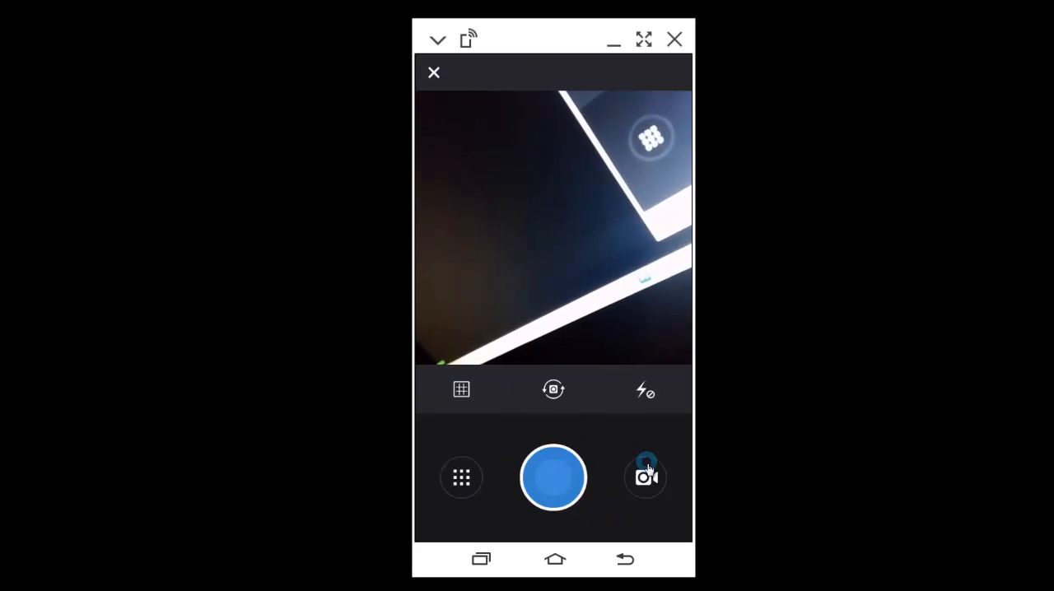
pyautogui.click(481, 560)
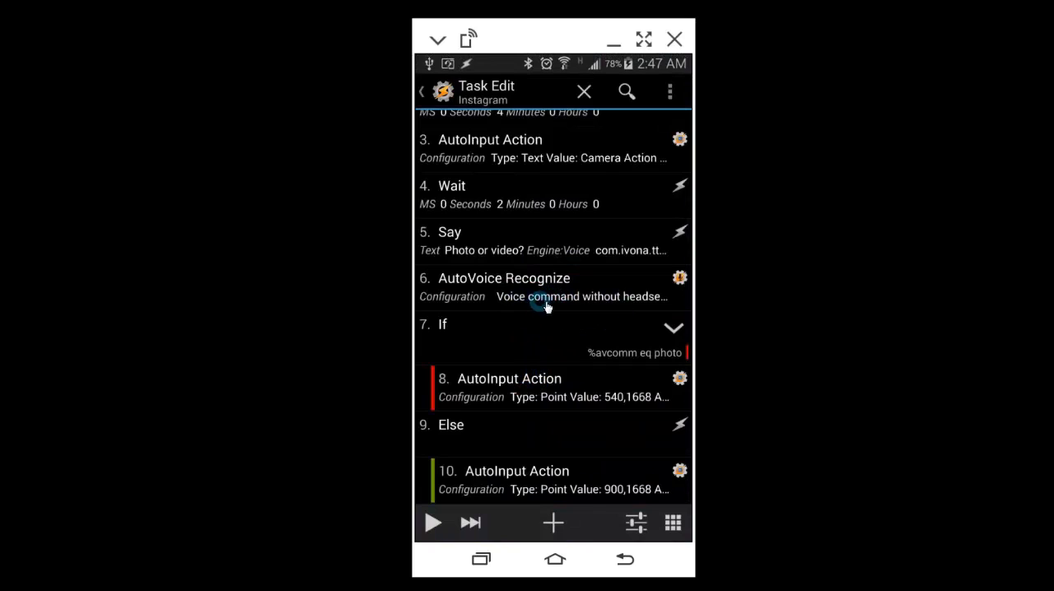
pyautogui.moveTo(587, 361)
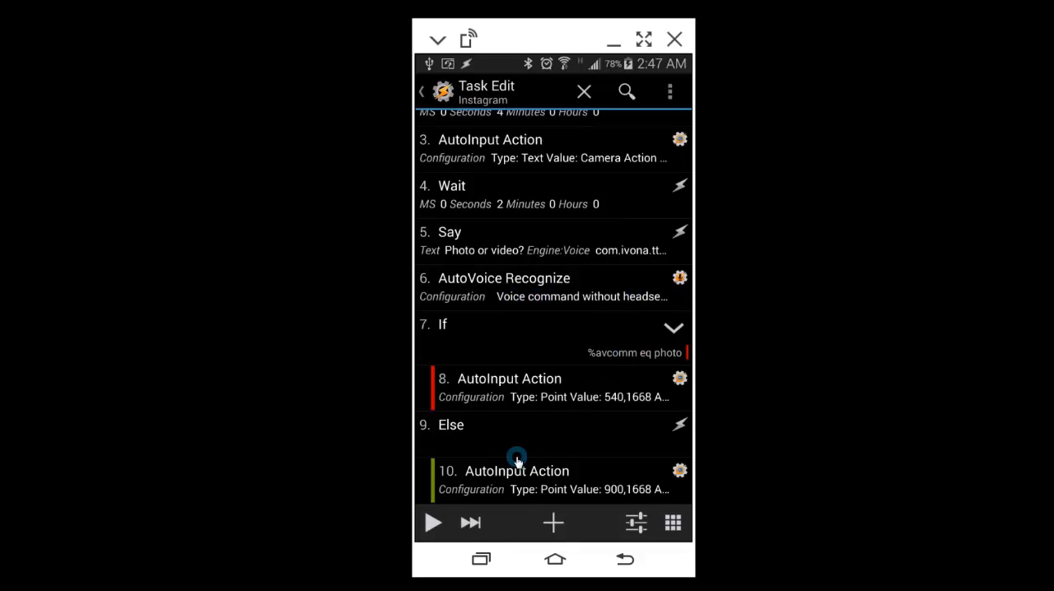
pyautogui.moveTo(521, 479)
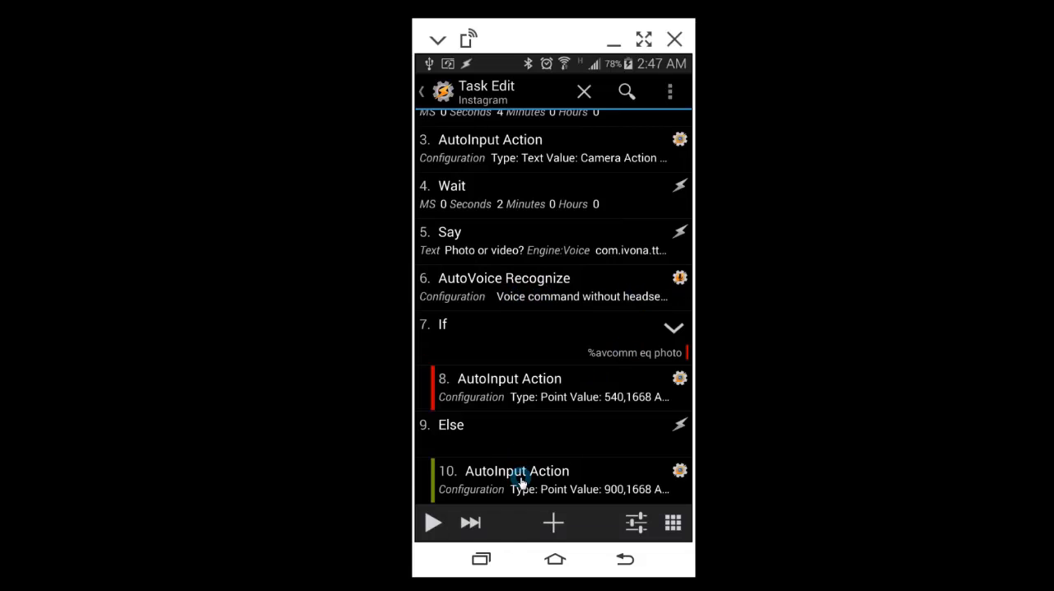
# Open action 10, the AutoInput point tap at 900,1668 with a 20-second timeout.
pyautogui.click(517, 481)
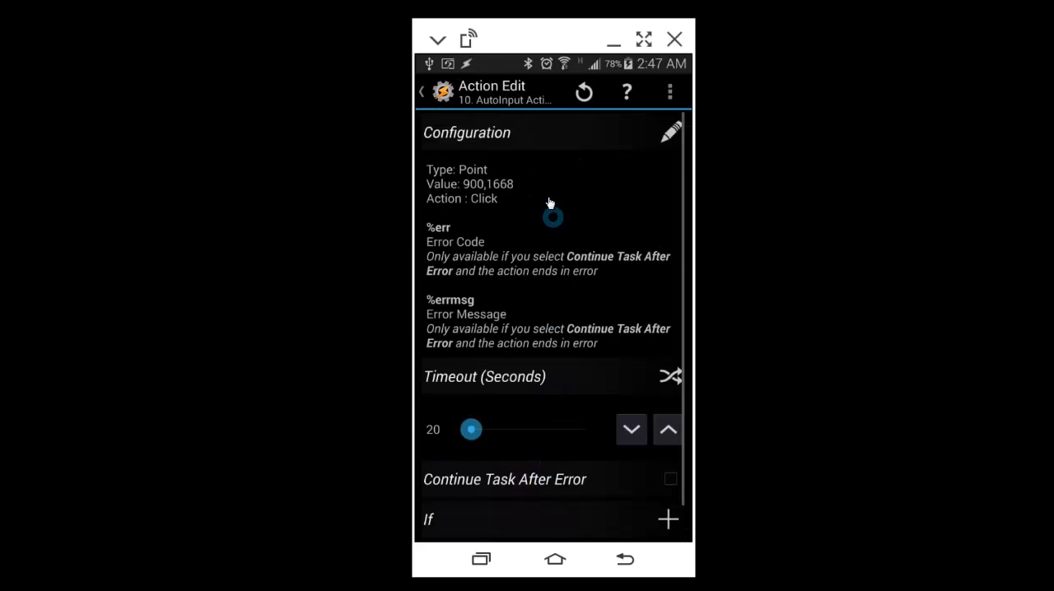
pyautogui.moveTo(484, 556)
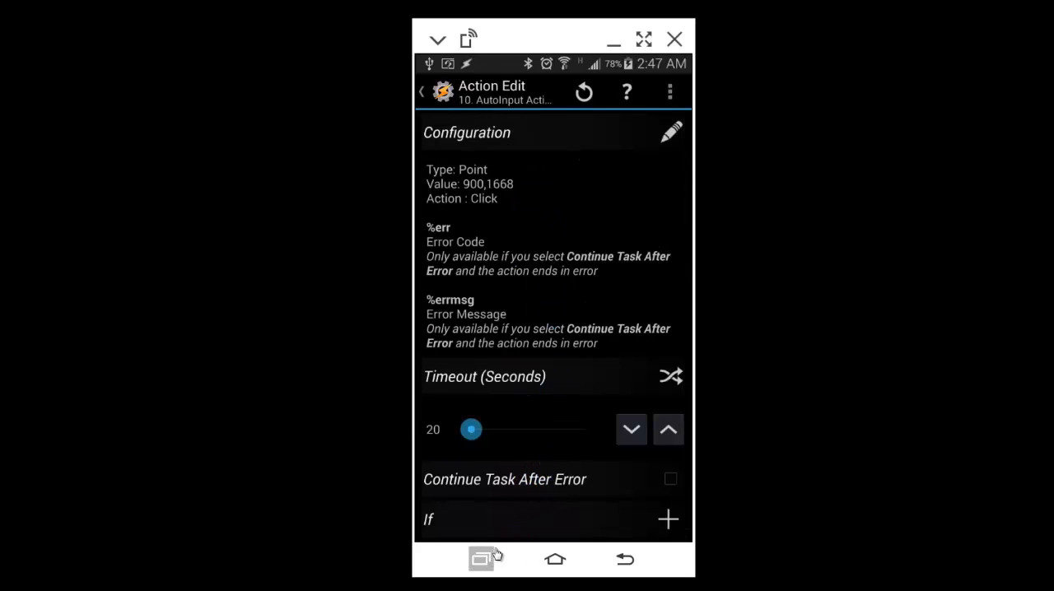
# Switch to Instagram through Recents.
pyautogui.click(481, 558)
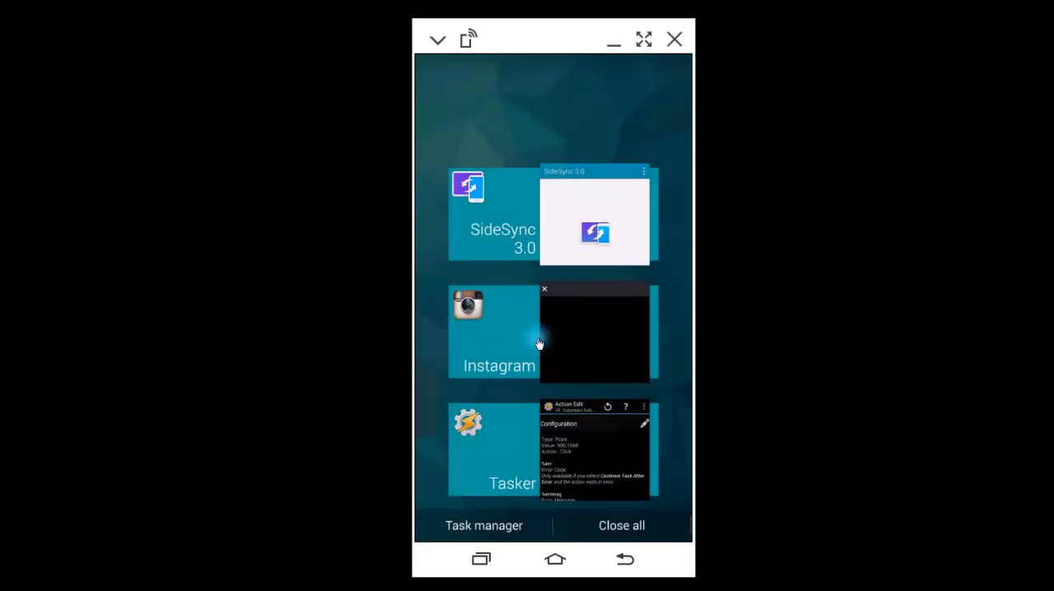
pyautogui.click(494, 330)
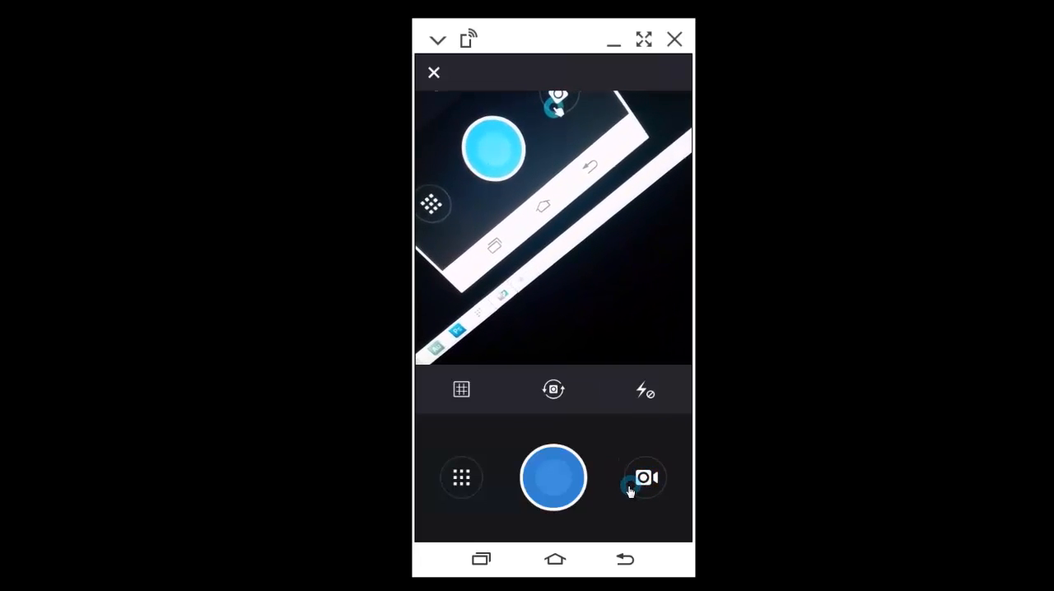
# Snap a test photo with the shutter, then discard it back to the camera screen.
pyautogui.click(553, 478)
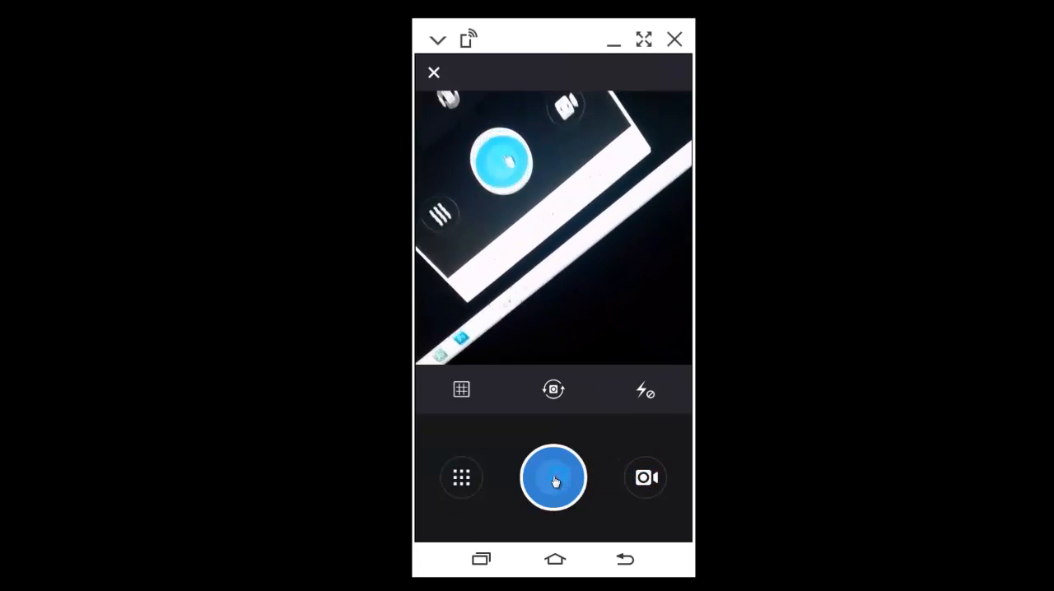
pyautogui.click(554, 477)
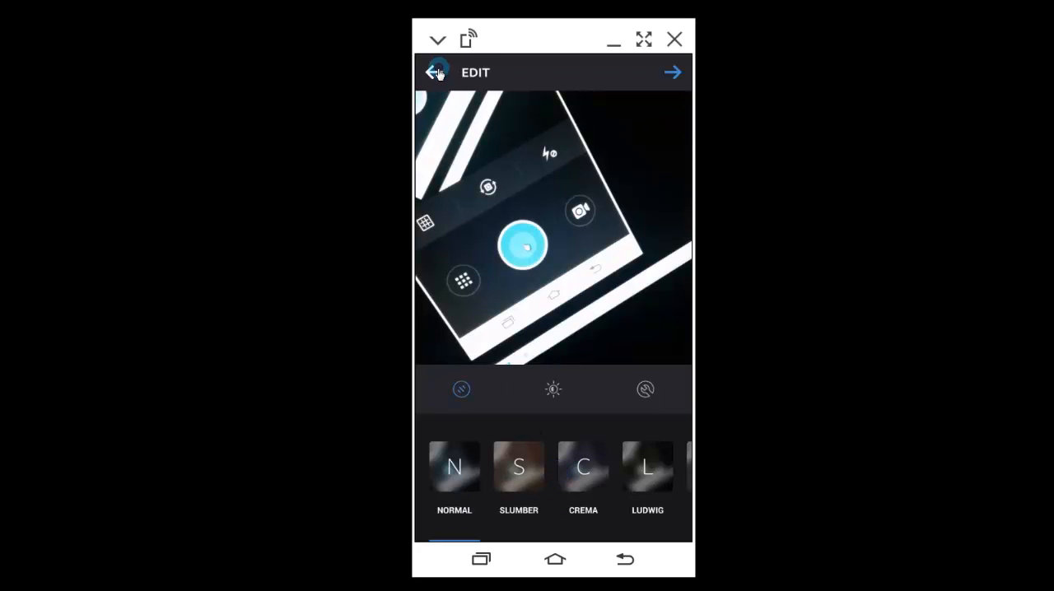
pyautogui.click(436, 72)
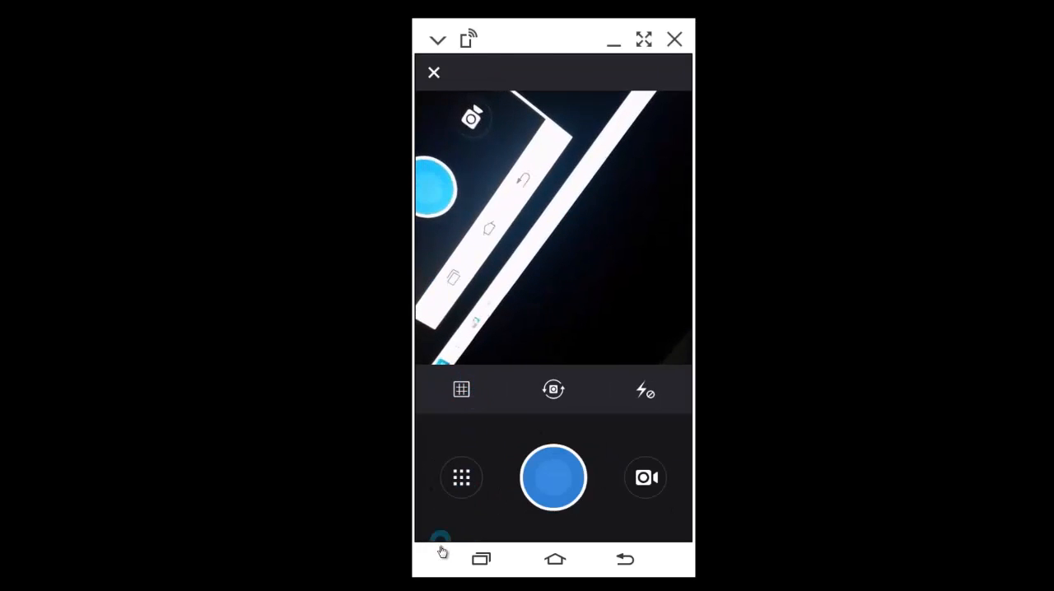